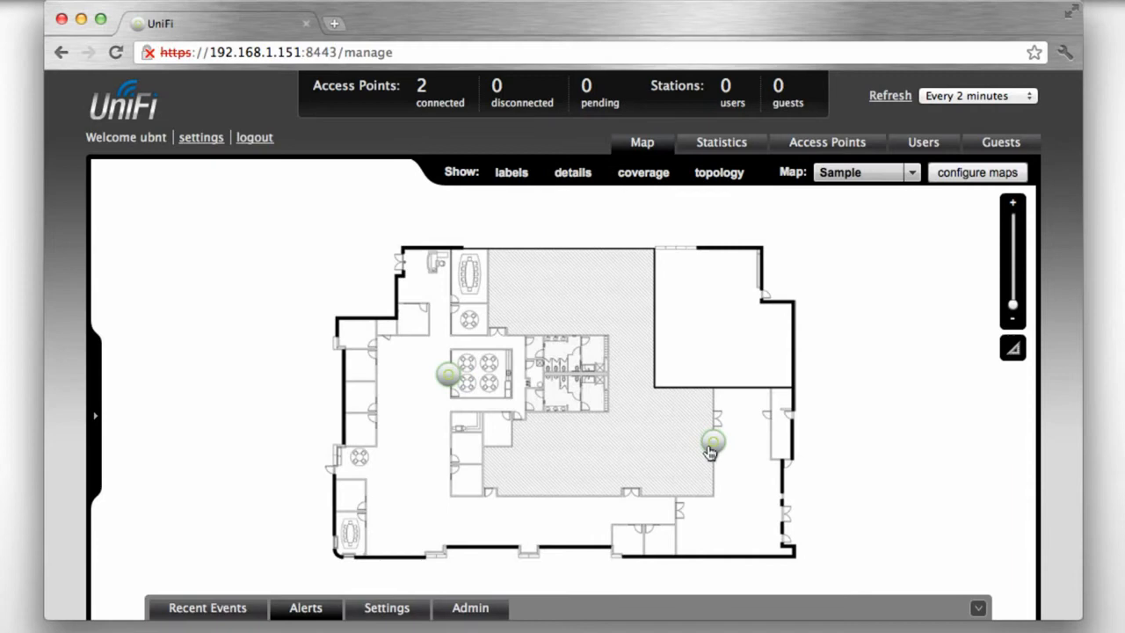
Open the right-hand access point's details from the floor plan, showing it connected.
click(713, 441)
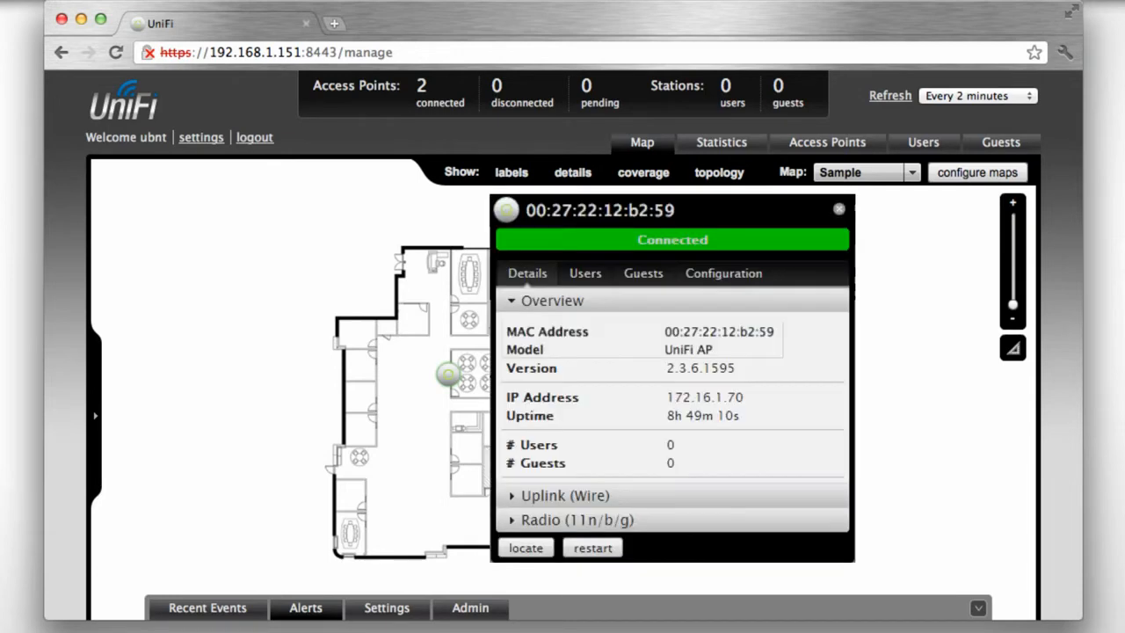
Open the left access point's settings and set its radio to channel 11.
click(724, 274)
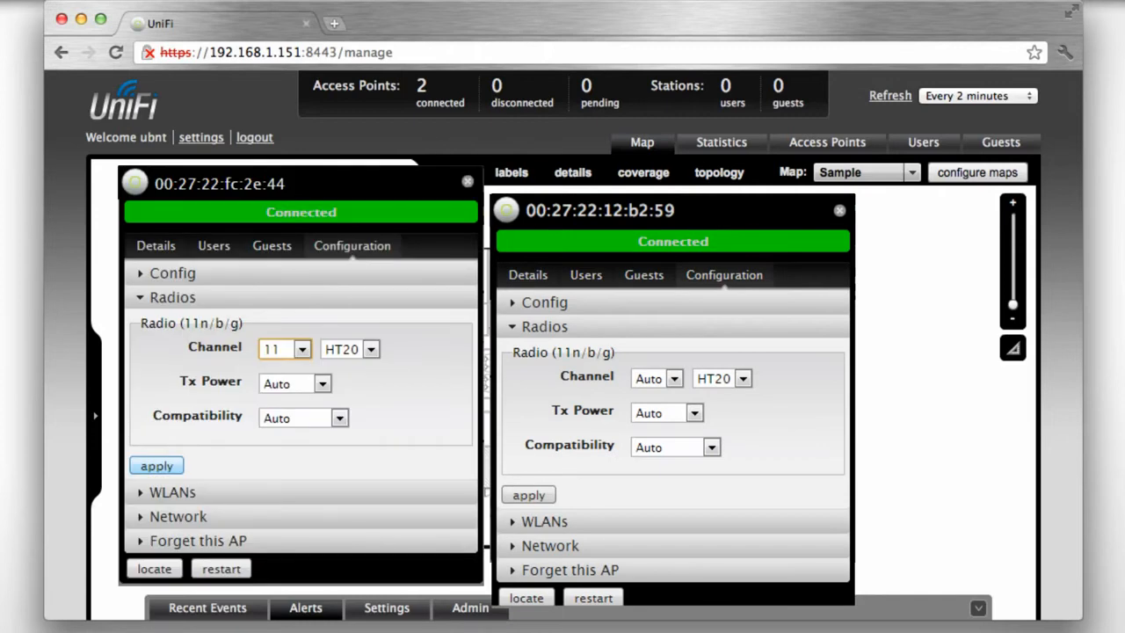
click(654, 378)
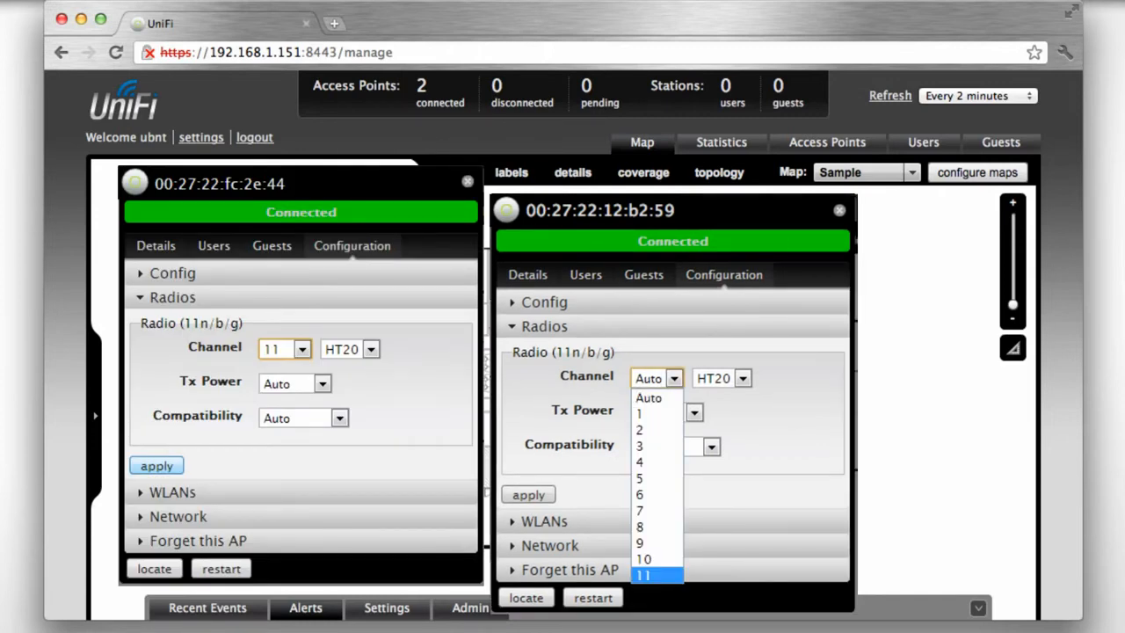
click(643, 573)
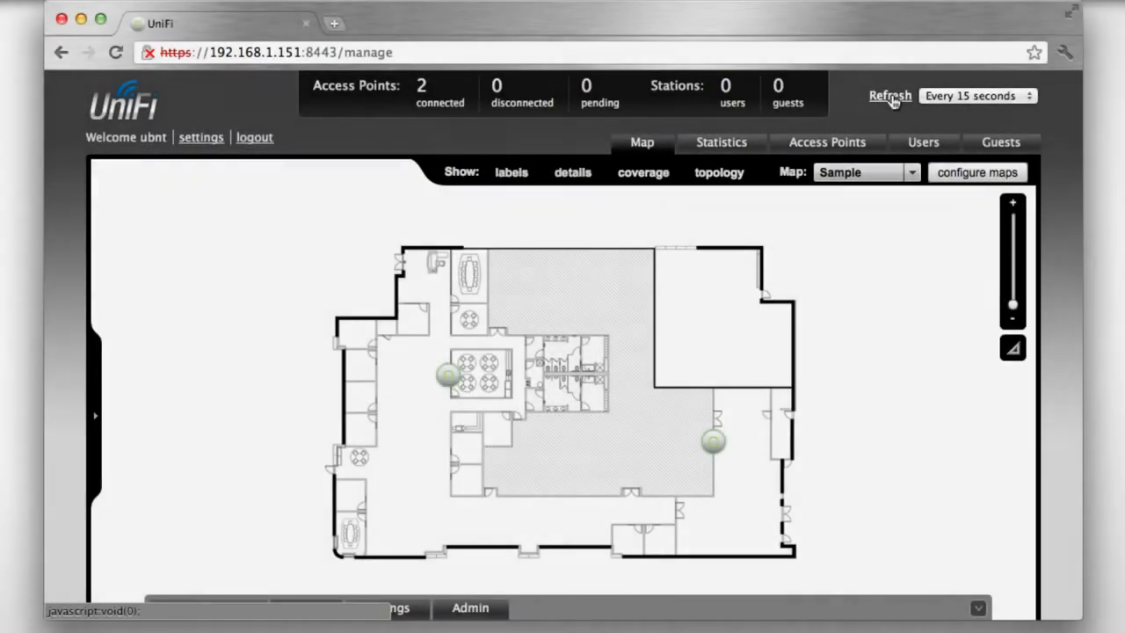
Refresh the map and open the right-hand access point, now reporting Disconnected.
click(713, 439)
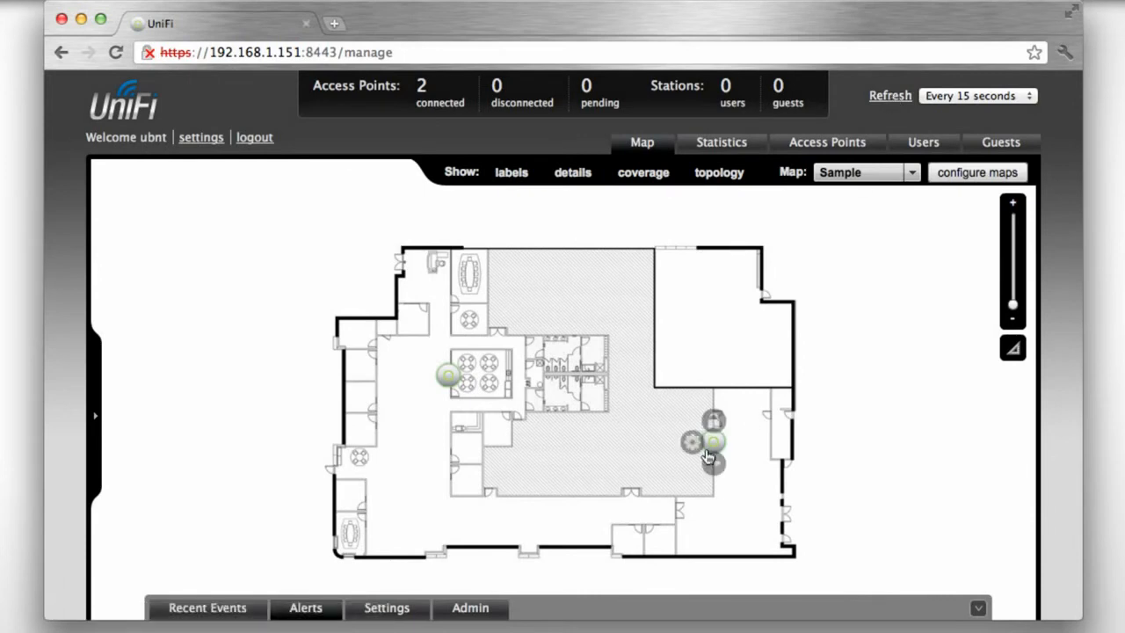
click(693, 441)
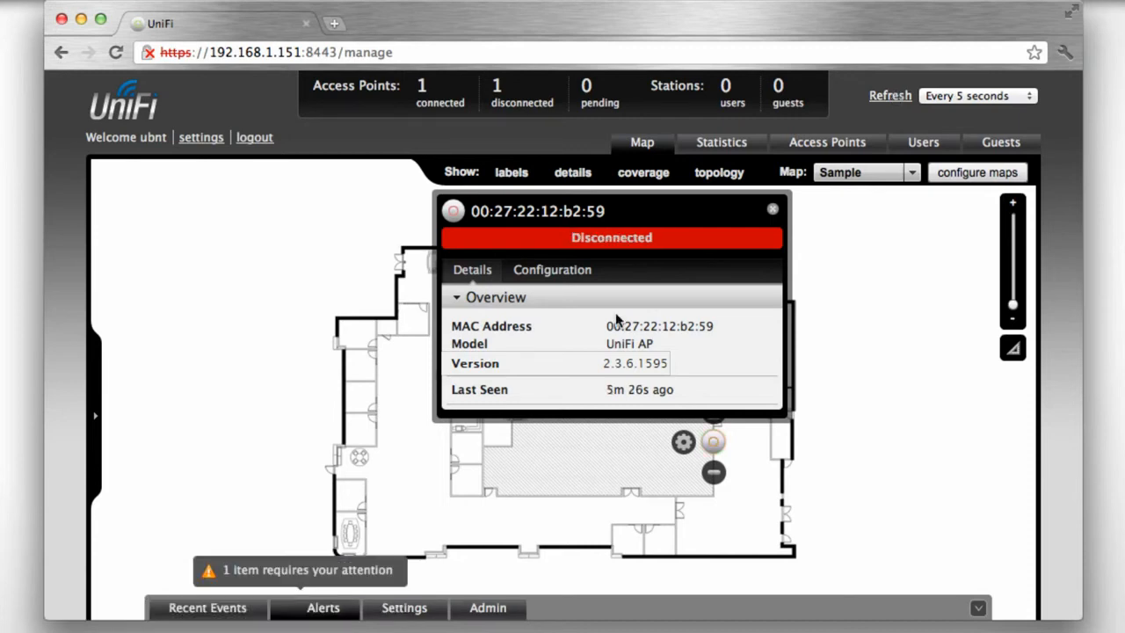
Select the channel-11 access point as wireless uplink and acknowledge the topology-change notice.
click(552, 270)
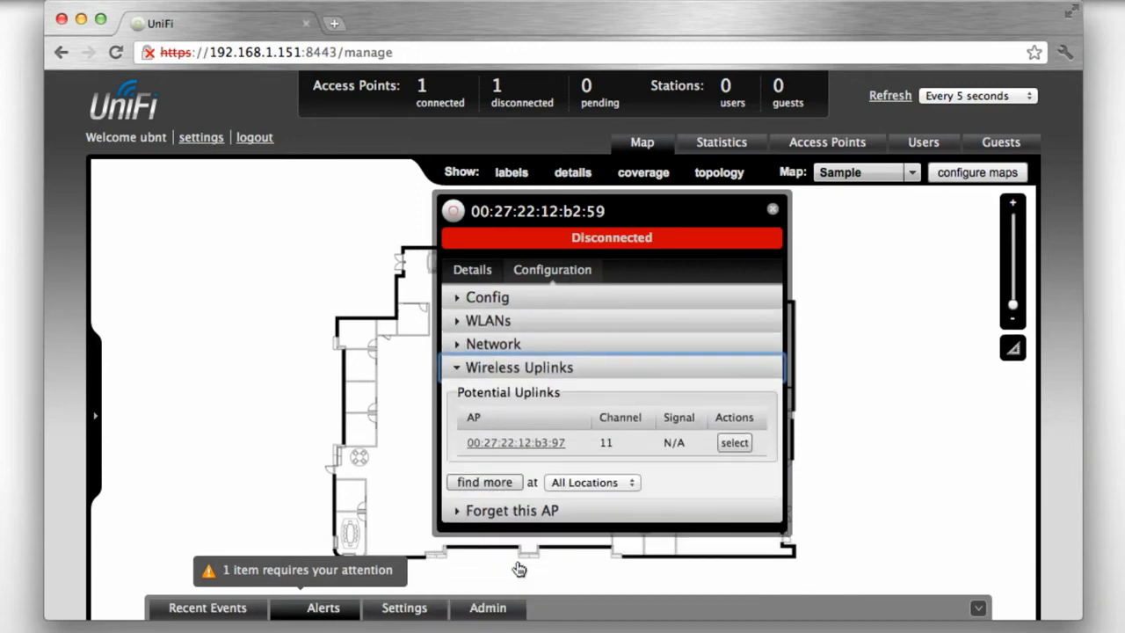
click(734, 442)
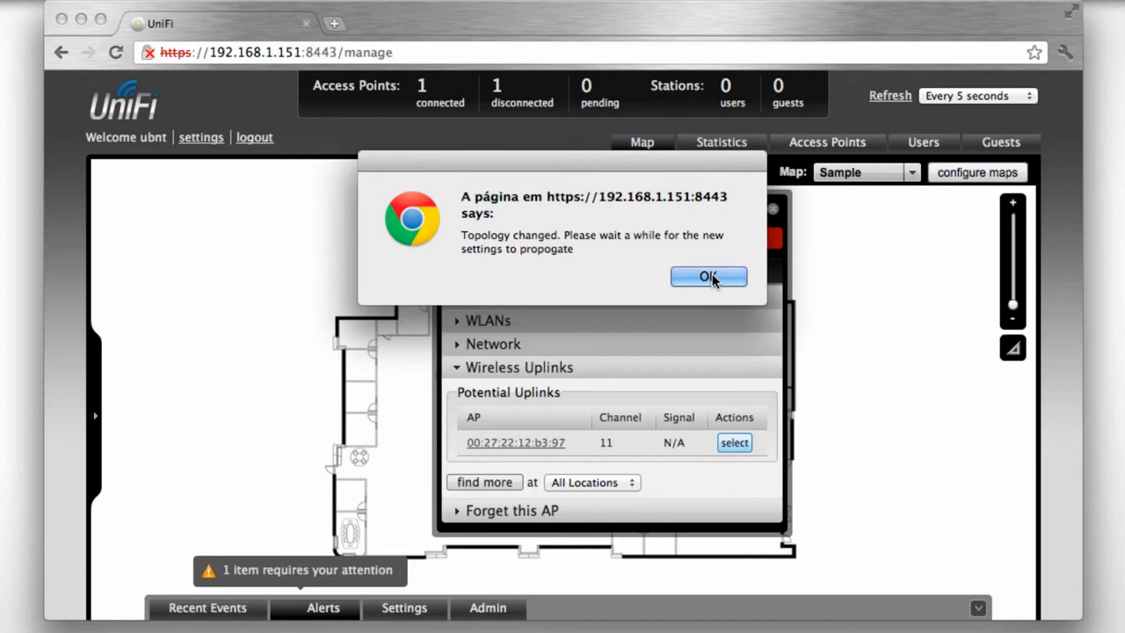
click(708, 276)
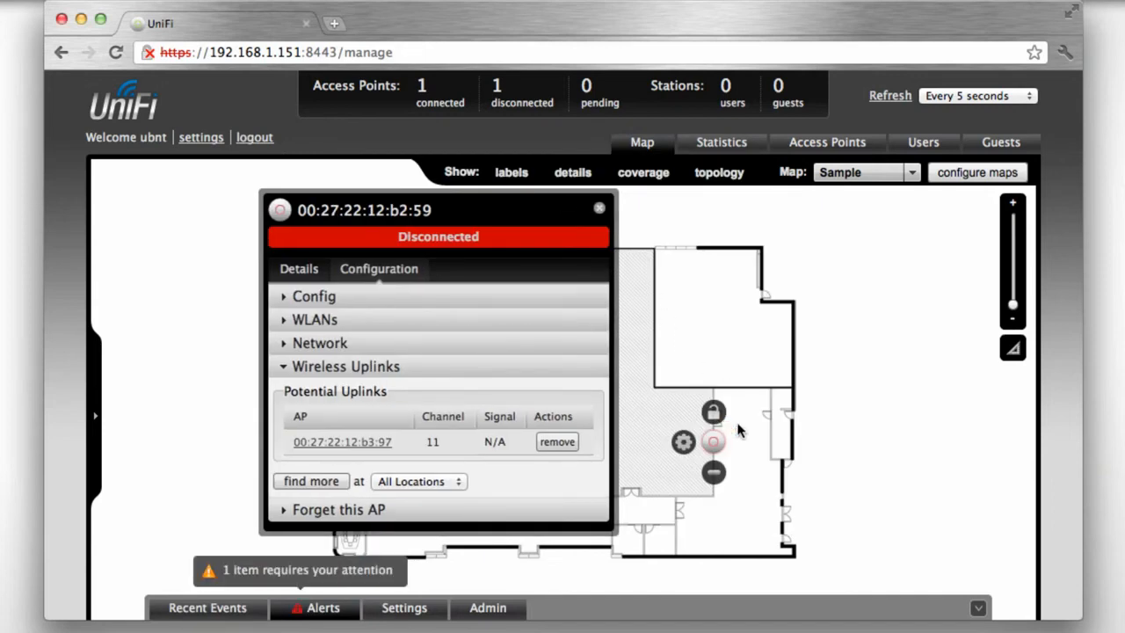